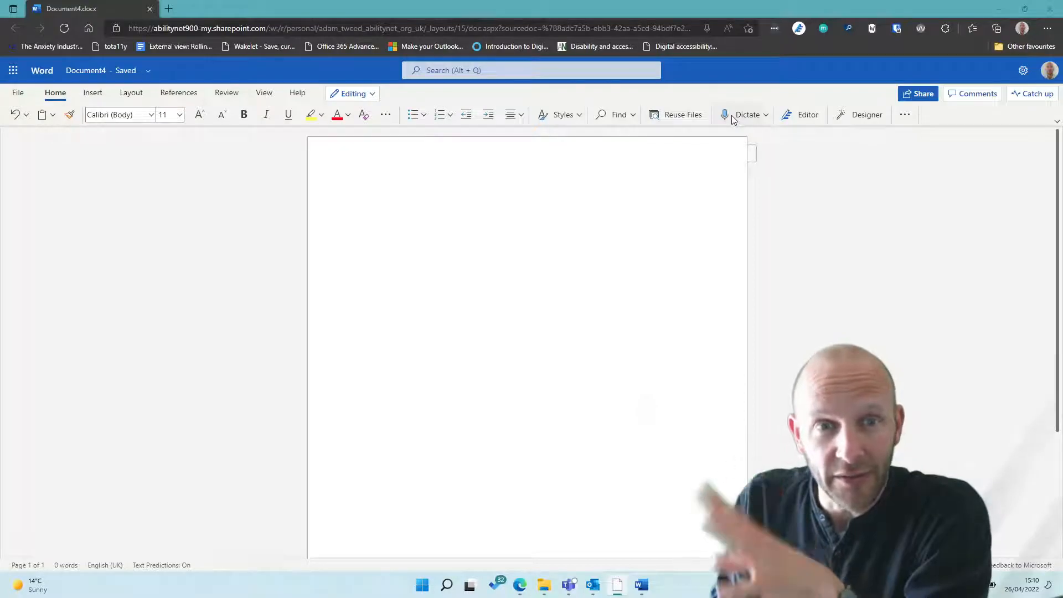
# Step: Dictate the opening paragraph saying transcription does a reasonably good job, keeping things simple
pyautogui.click(747, 115)
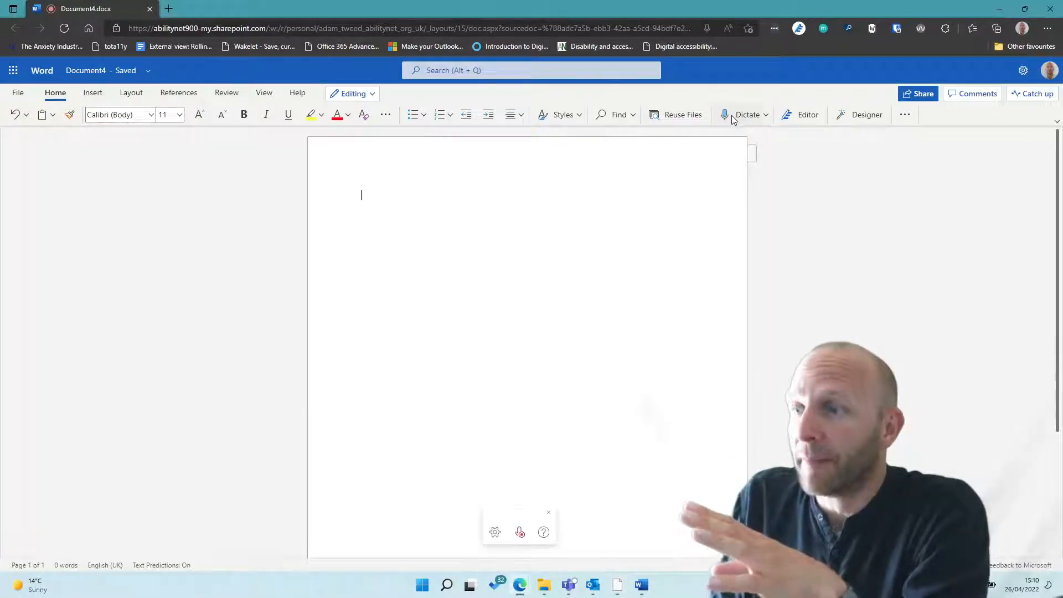
pyautogui.write('mine')
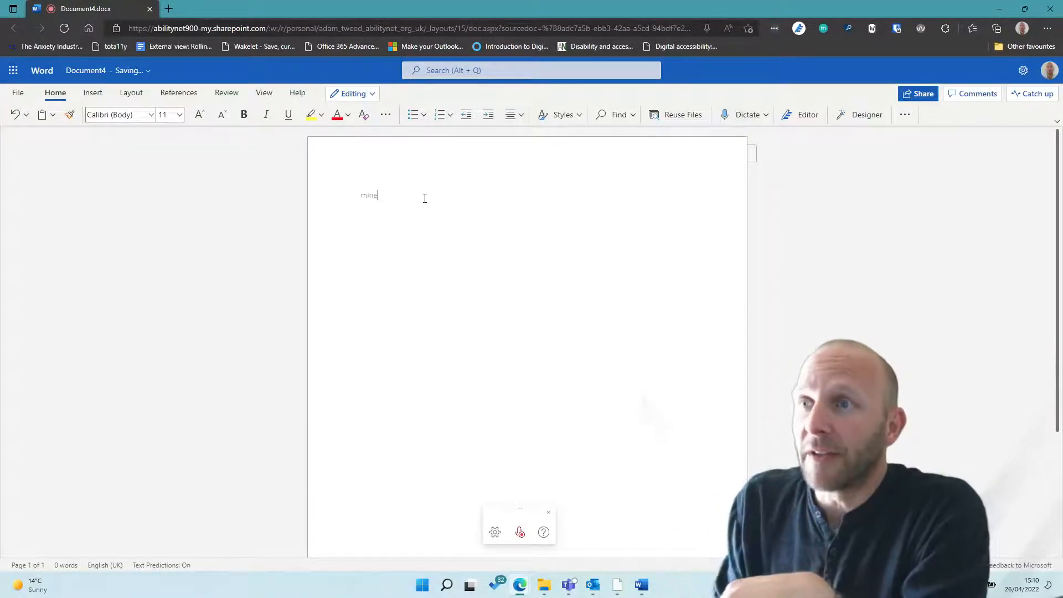
pyautogui.write('and if I do that you')
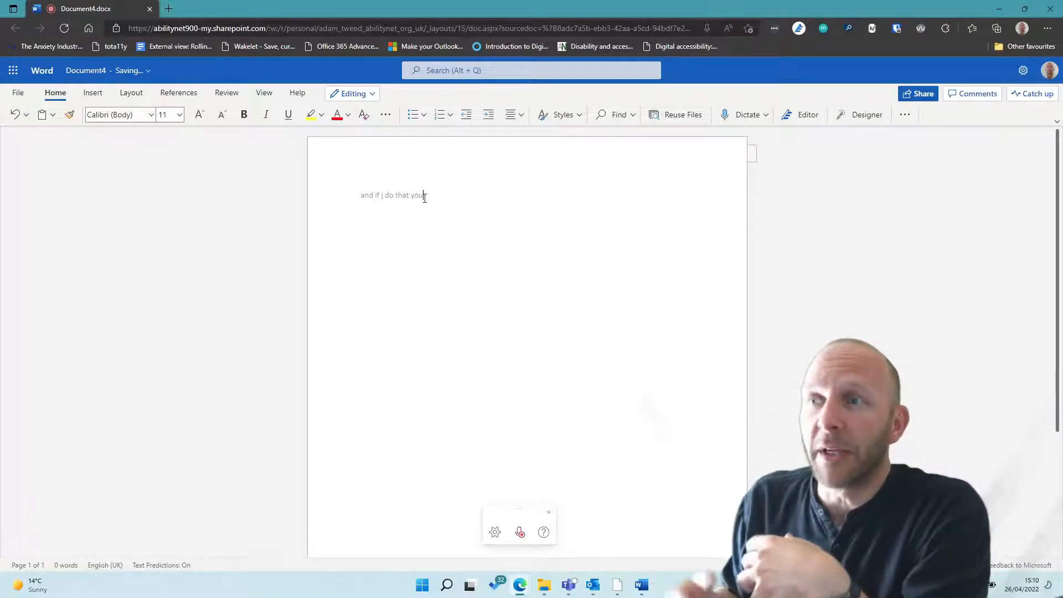
pyautogui.write("should start seeing that it's beginning to transcribe what I'm saying. and it's doing")
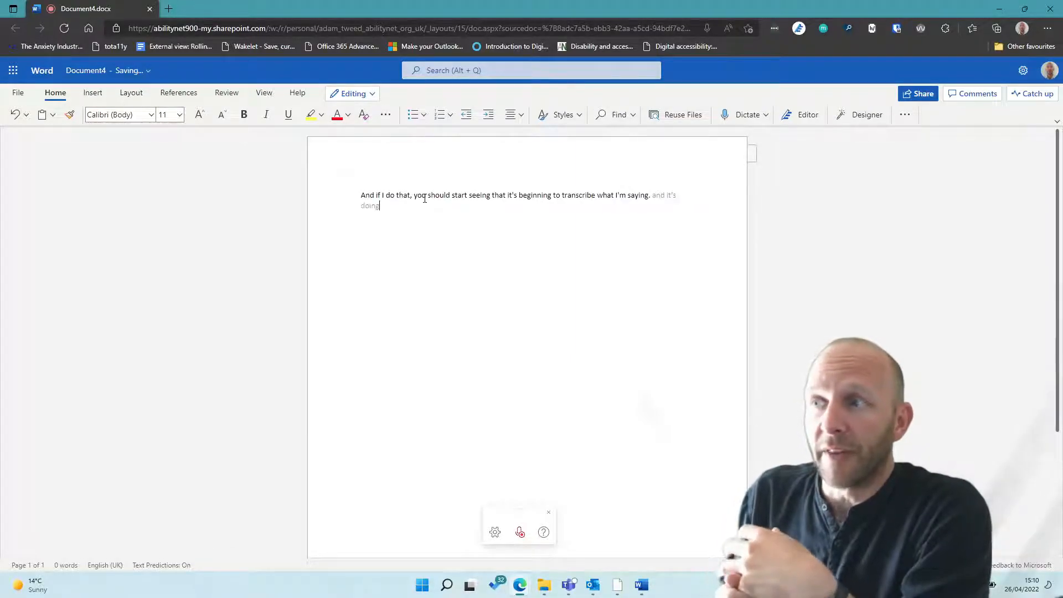
pyautogui.write('a reasonably good job as')
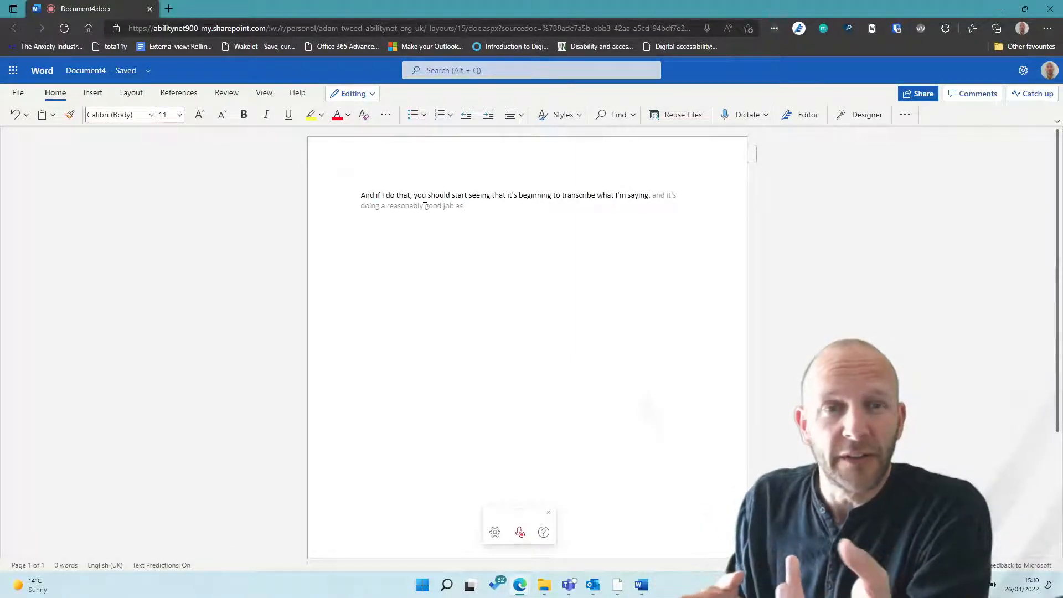
pyautogui.write("I think I demonstrated in the webinar it's not so much the")
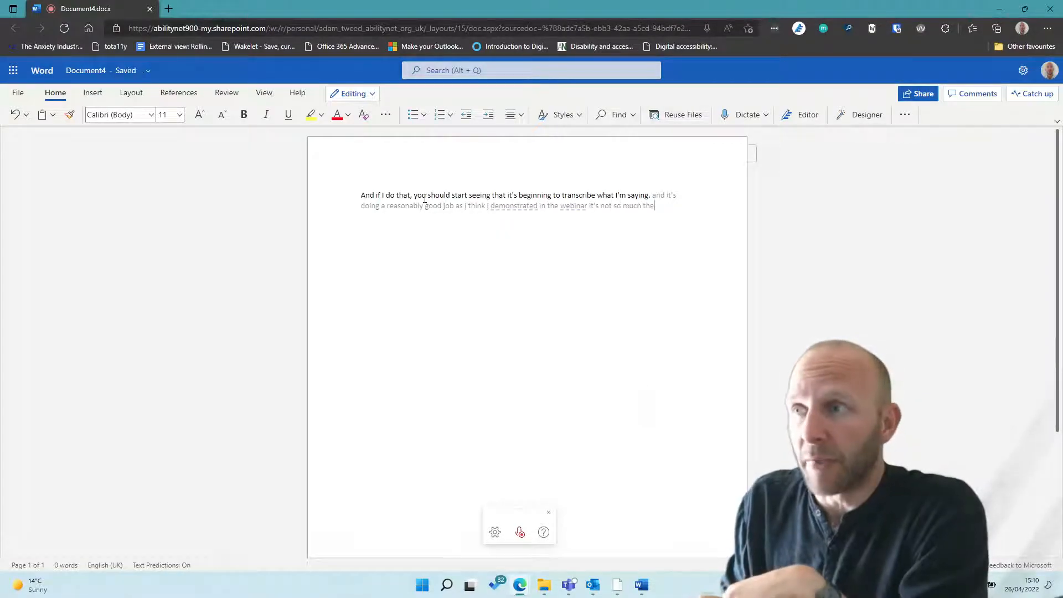
pyautogui.write('speech that it struggles with but it was')
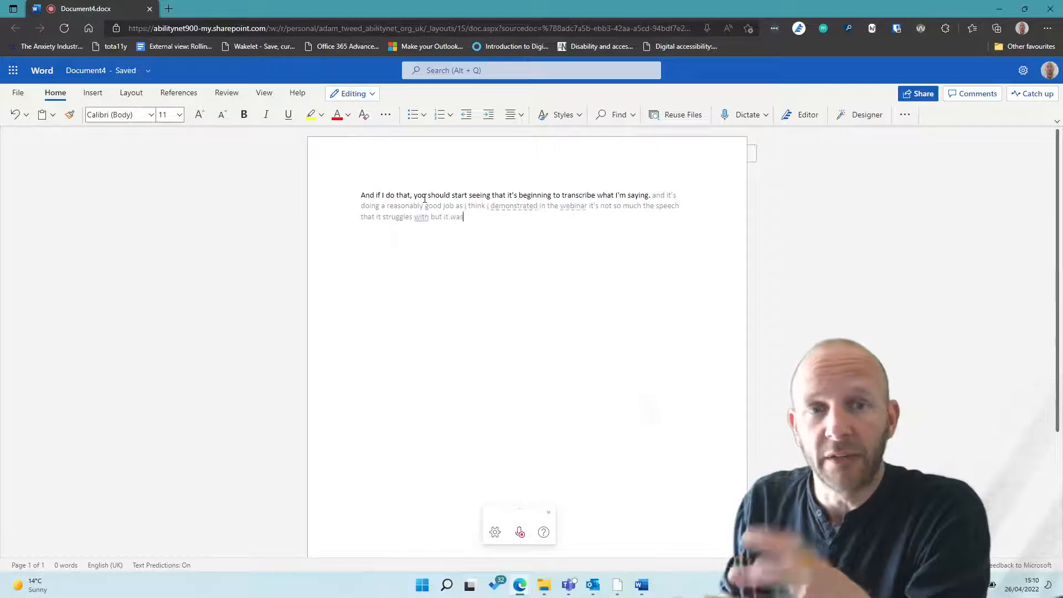
pyautogui.write('the commands that i was giving it so')
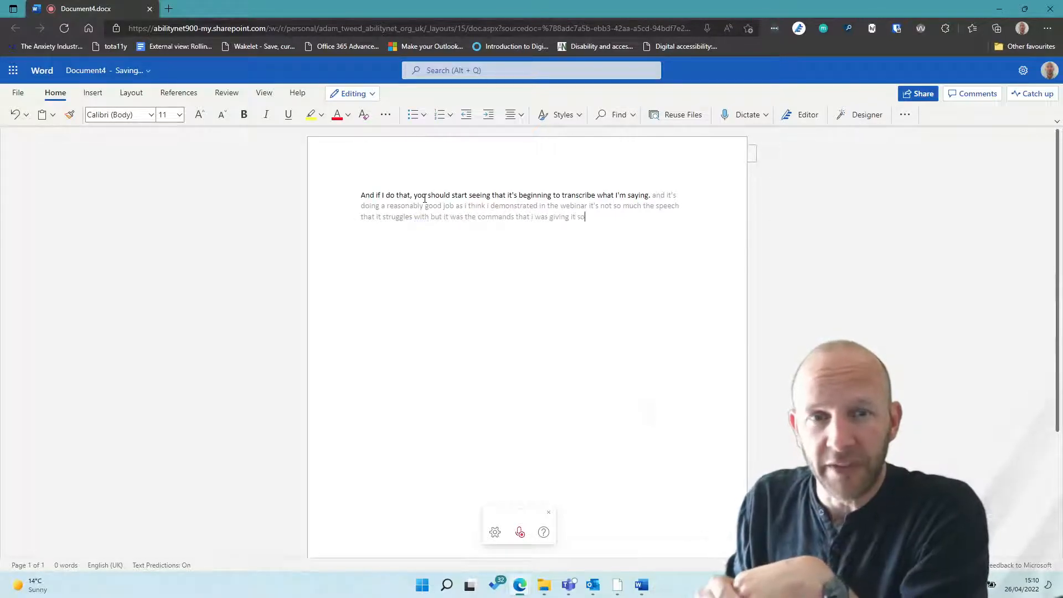
pyautogui.write("we're trying keep this")
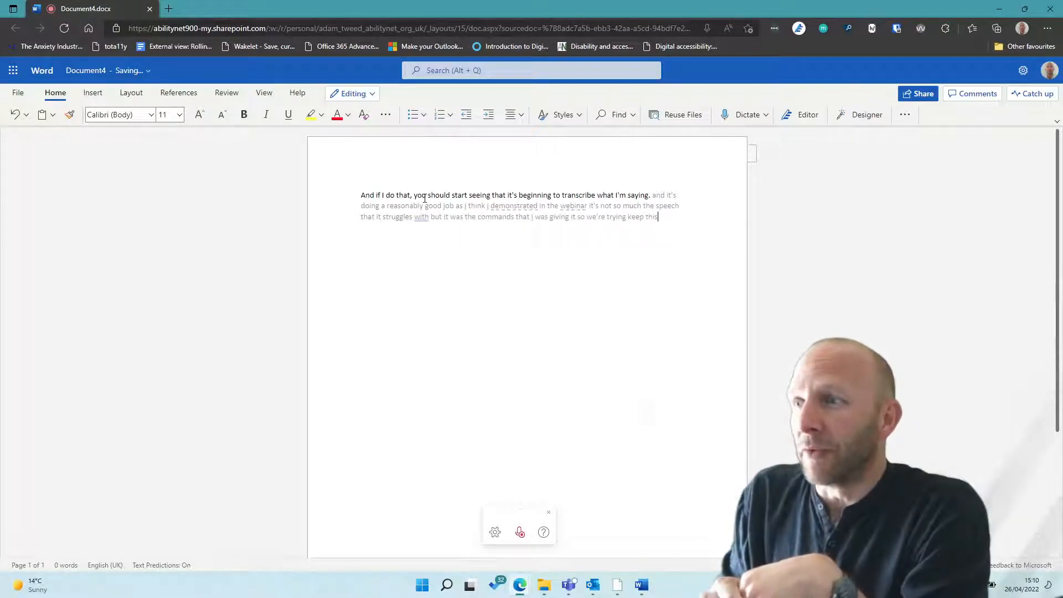
pyautogui.write('relatively simple.')
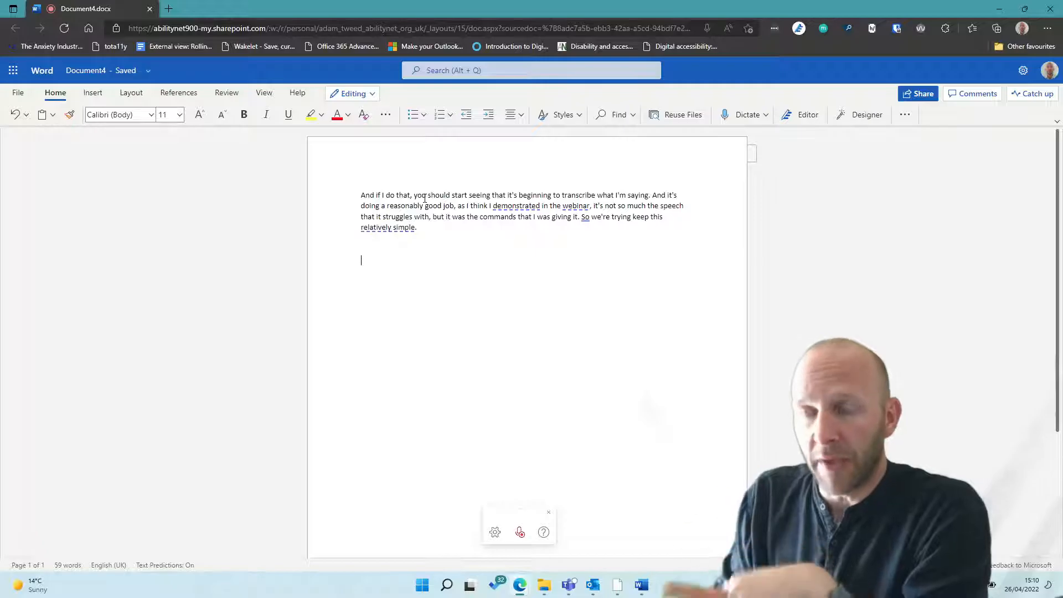
# Step: Dictate the paragraph explaining homophones: words built differently that sound the same
pyautogui.write('now one')
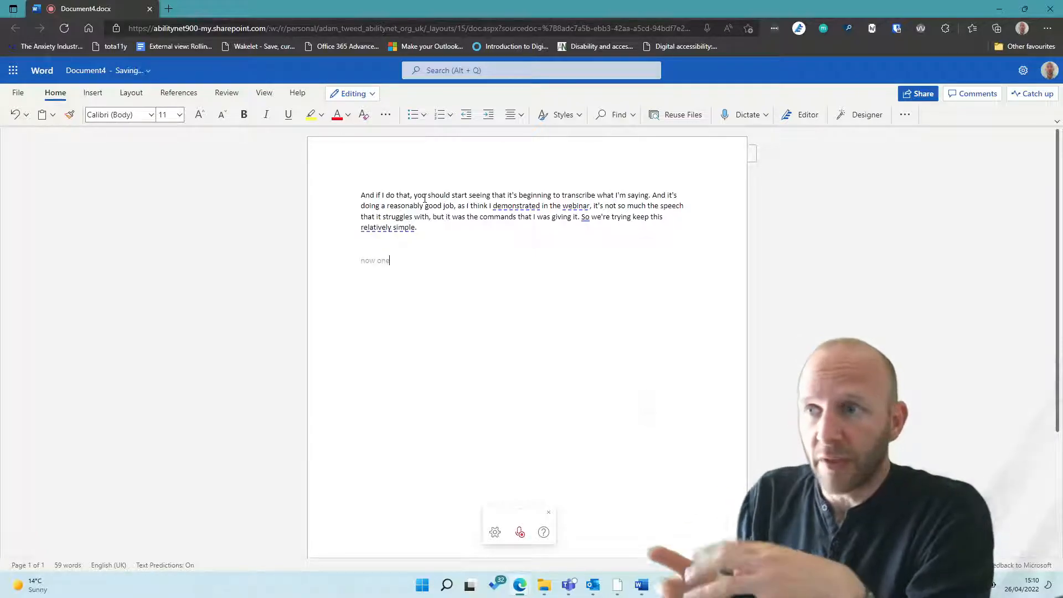
pyautogui.write('of the things i wanted to demonstrate was that')
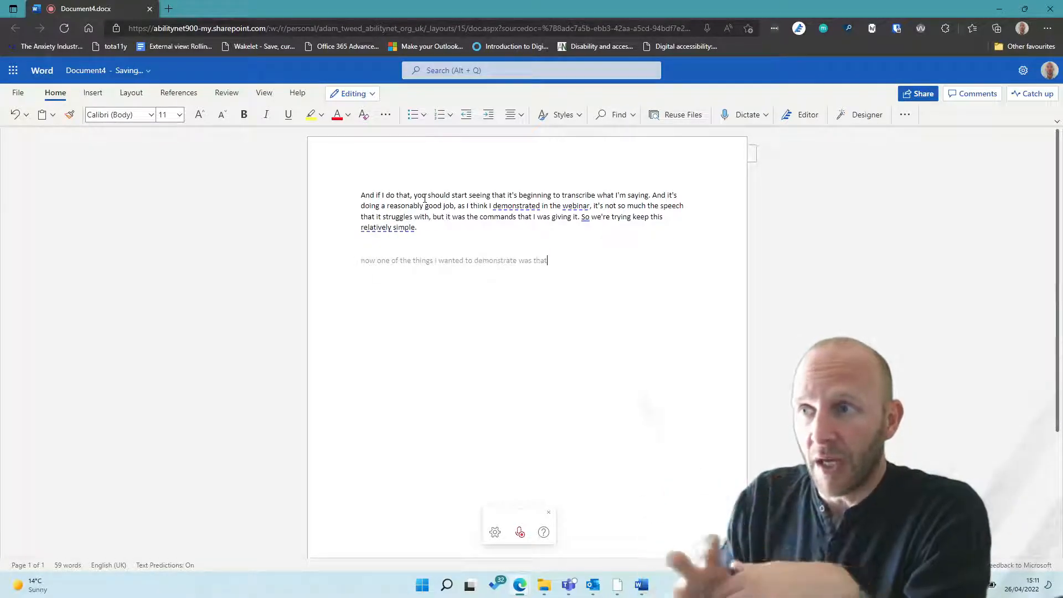
pyautogui.write('for people who may struggle with reading')
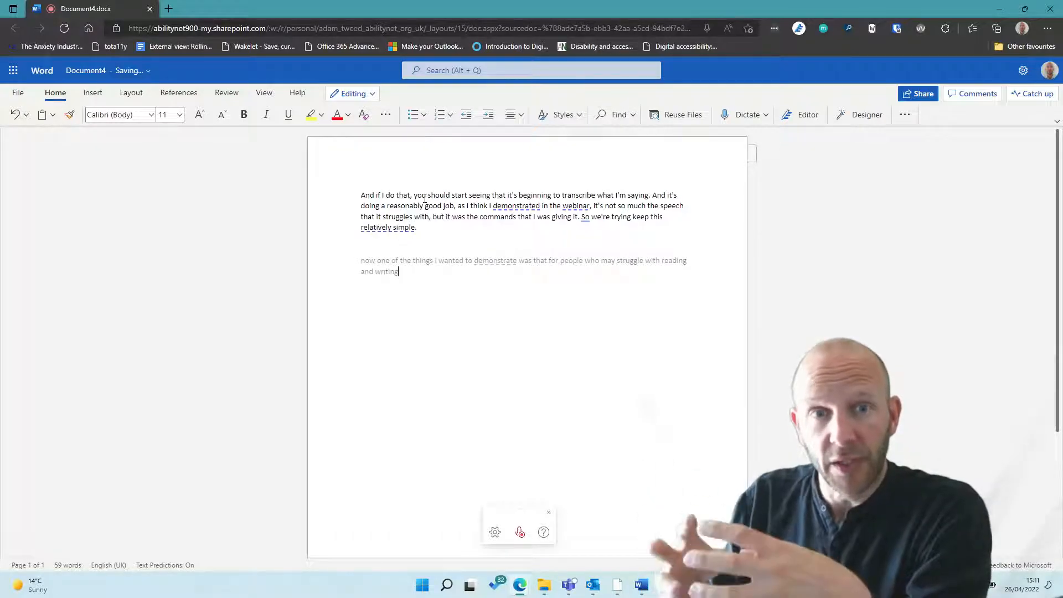
pyautogui.write('homophones so word')
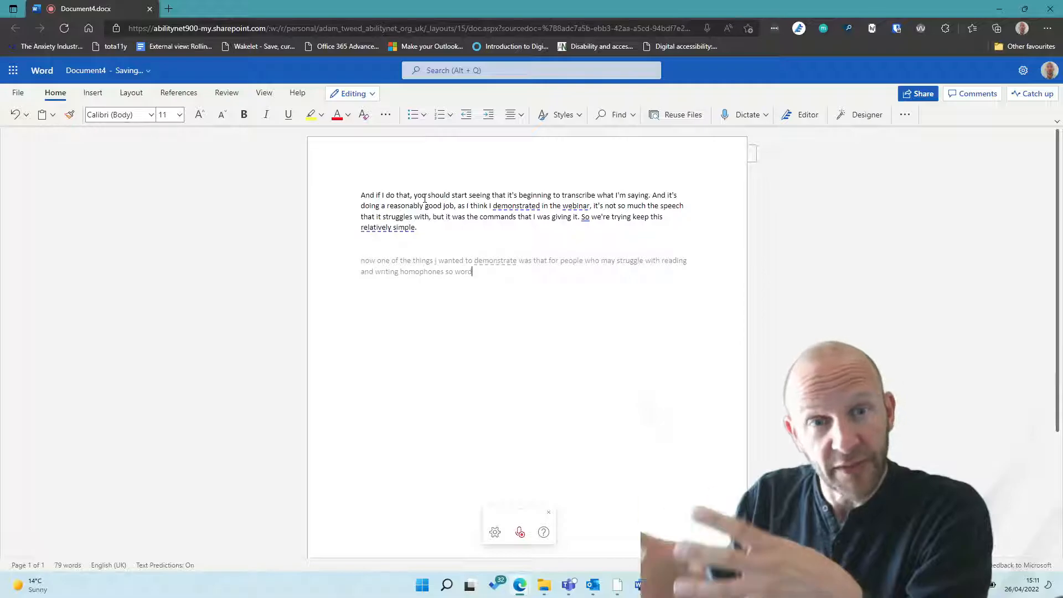
pyautogui.write('that are built differently but')
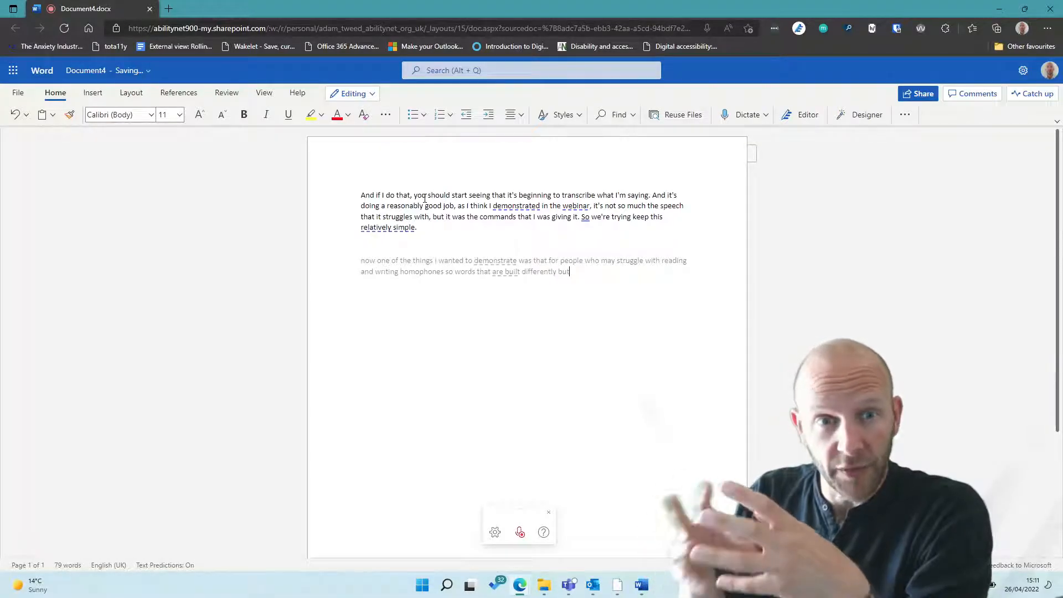
pyautogui.write('sound the same often quite a')
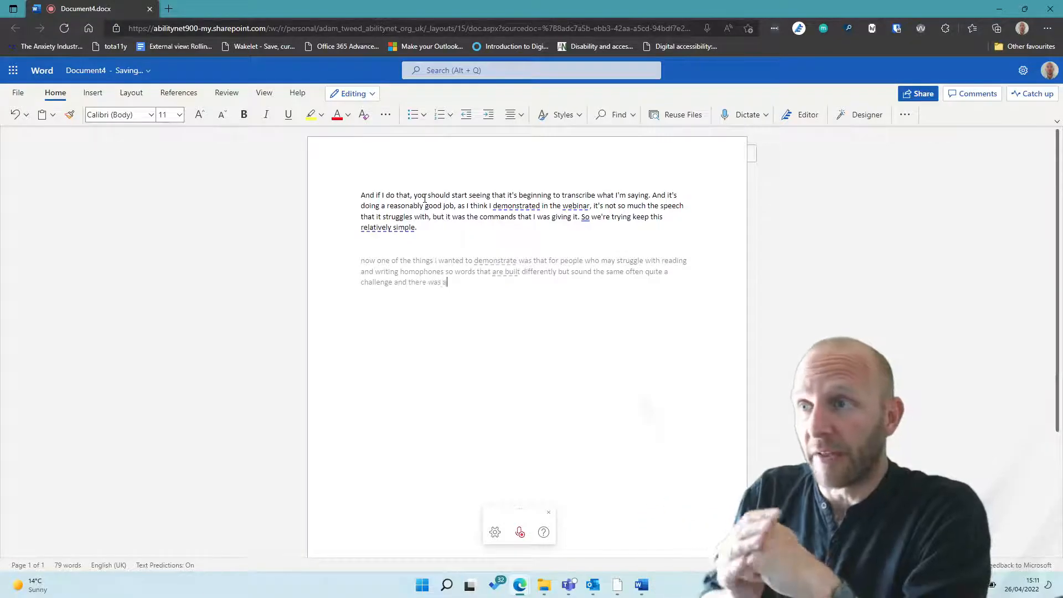
pyautogui.write('sentence that i was going to use to demonstrate this.')
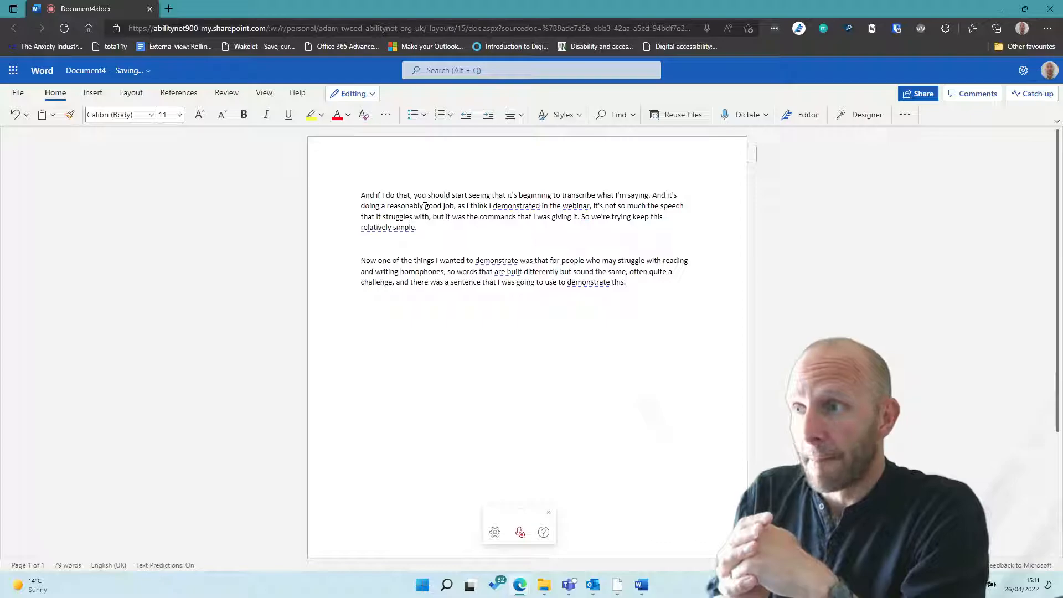
# Step: On a new line, dictate "They're not sending their cat over there, are they?"
pyautogui.write('new')
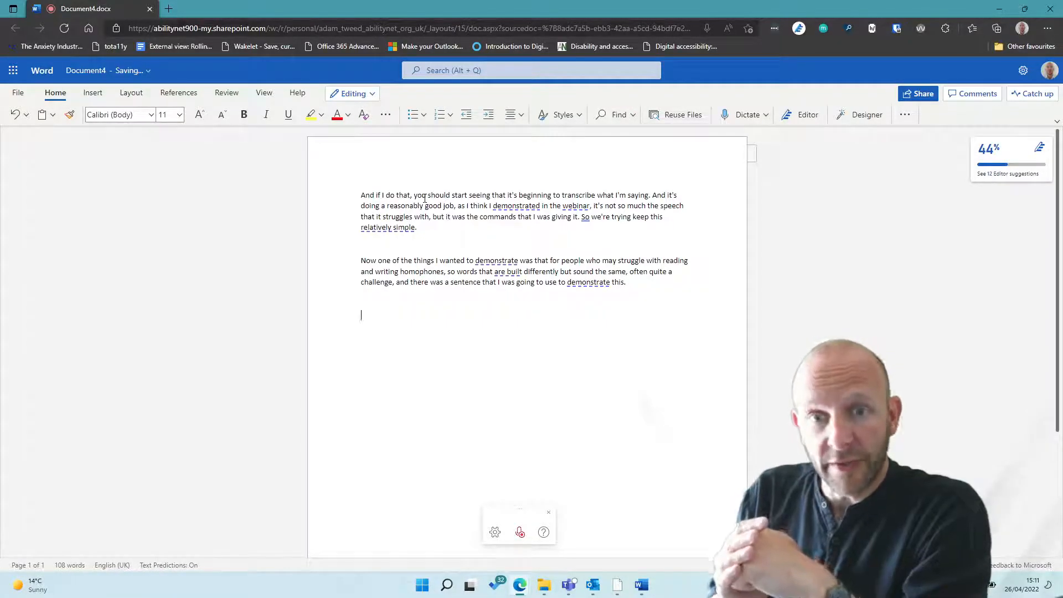
pyautogui.write("they're not sending their")
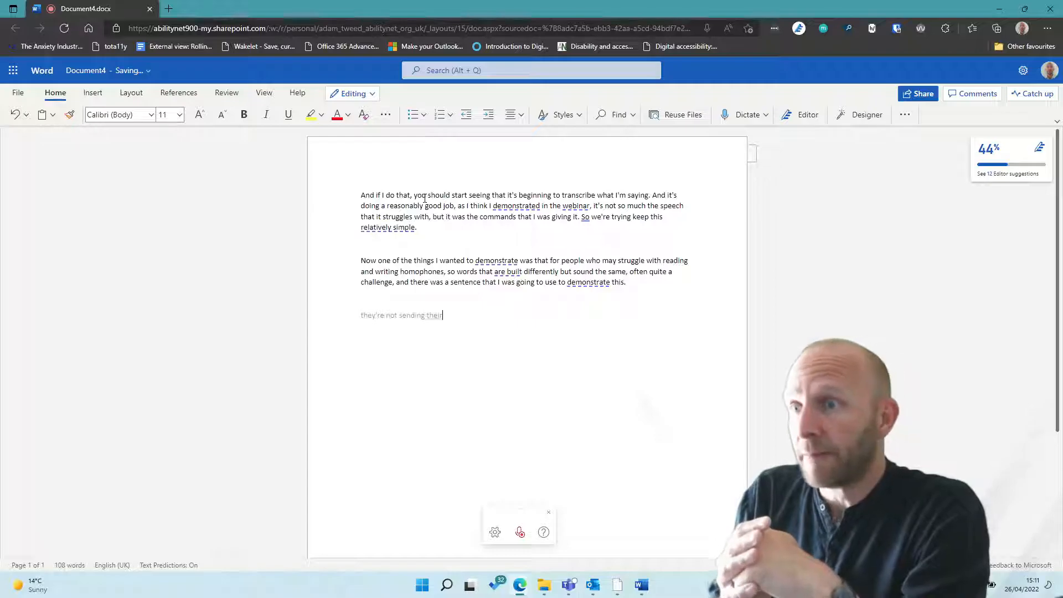
pyautogui.write('cat over there, are they?')
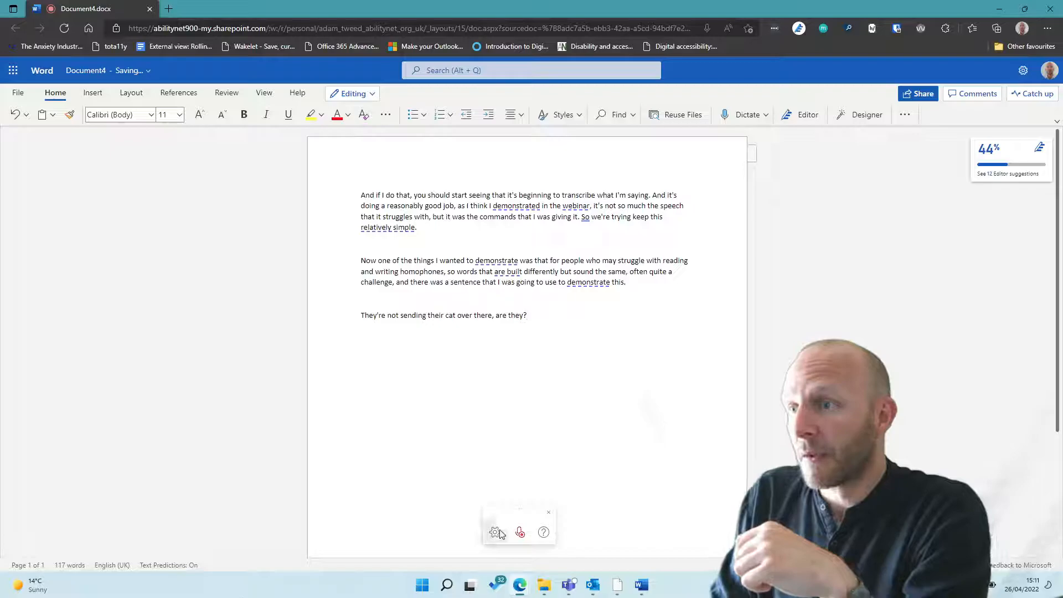
# Step: Add a blank paragraph after the homophone sentence, bringing the document to 117 words
pyautogui.click(520, 532)
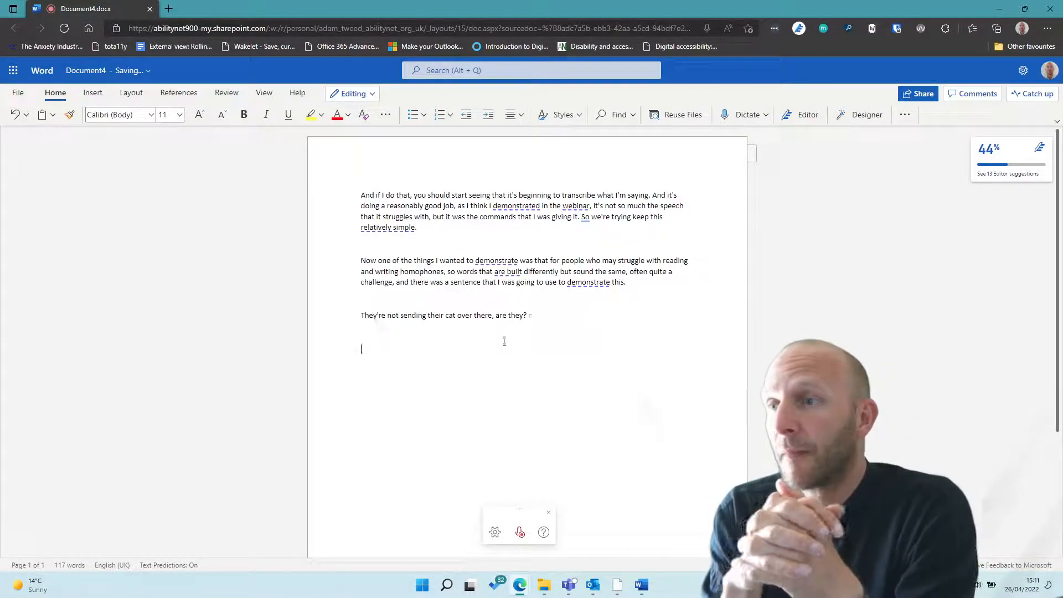
# Step: Dictate the bold sentence "So I'm hoping now this is going to add bolding to the text."
pyautogui.write('hello')
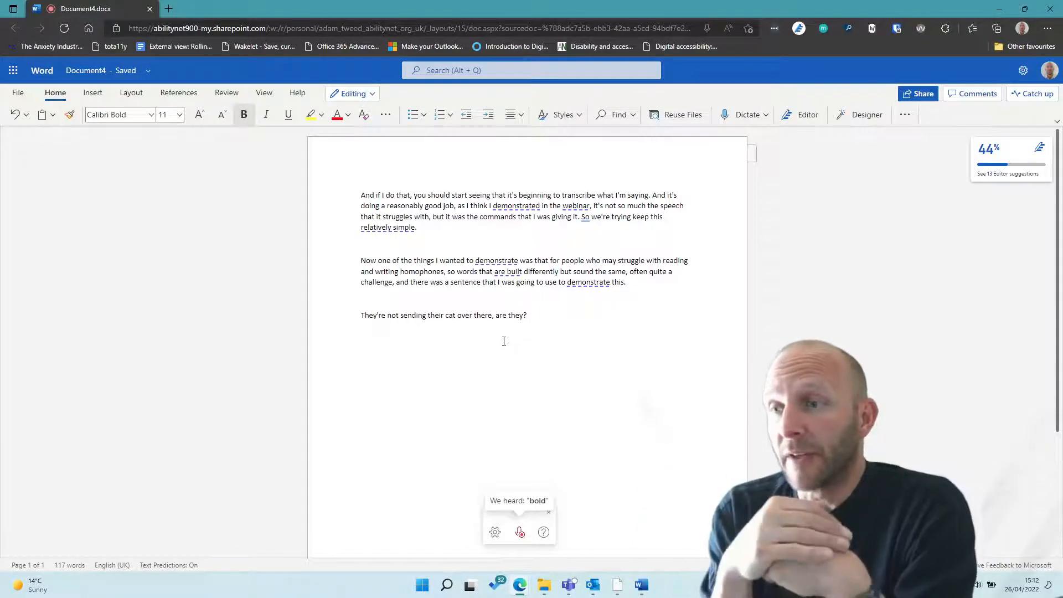
pyautogui.write("so i'm hoping now this is going to add")
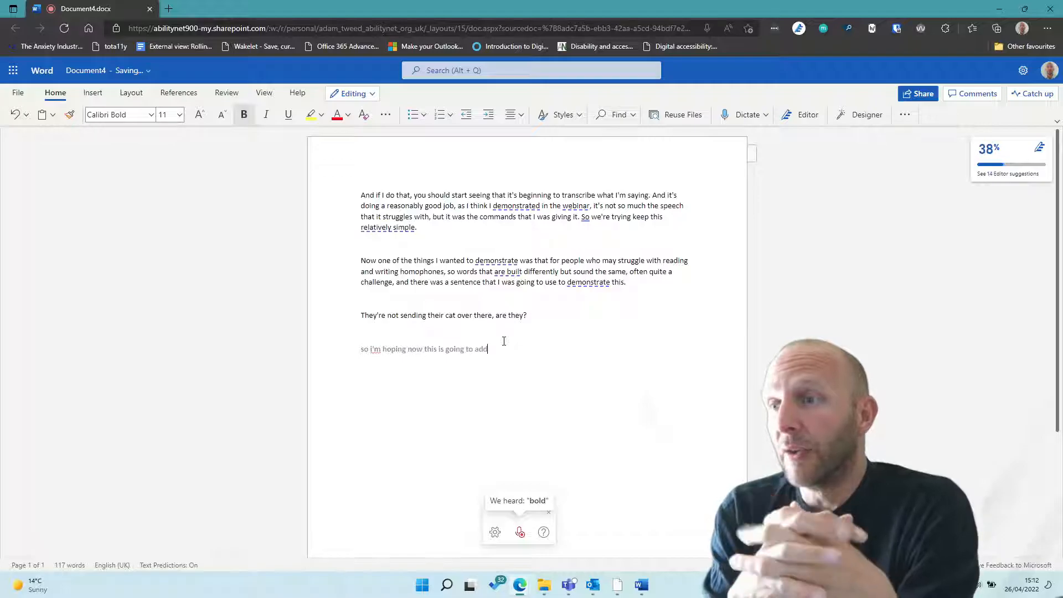
pyautogui.write('bolding to the')
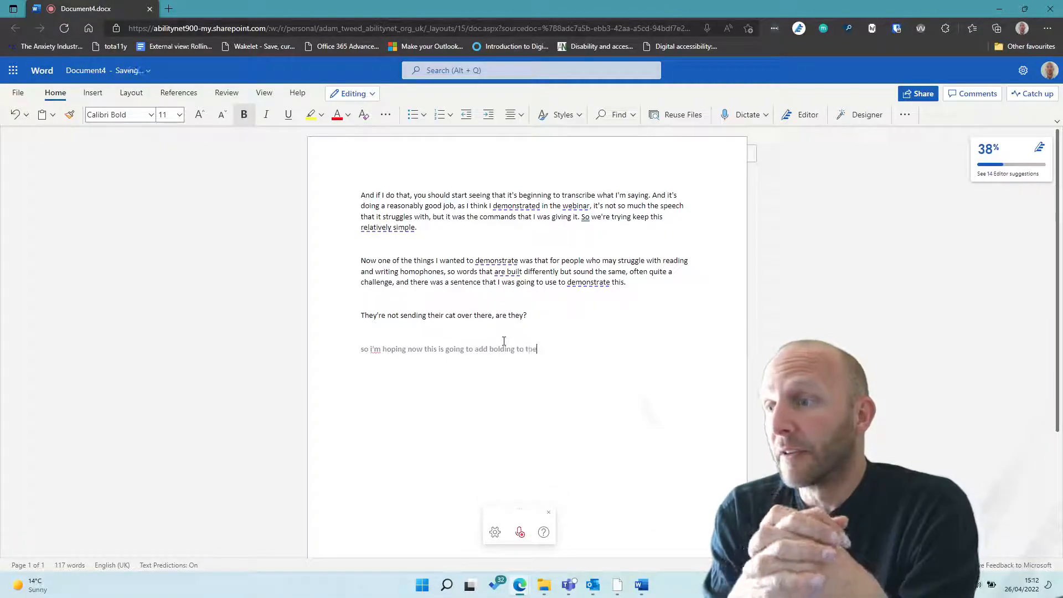
pyautogui.write("text that it's showing on screen.")
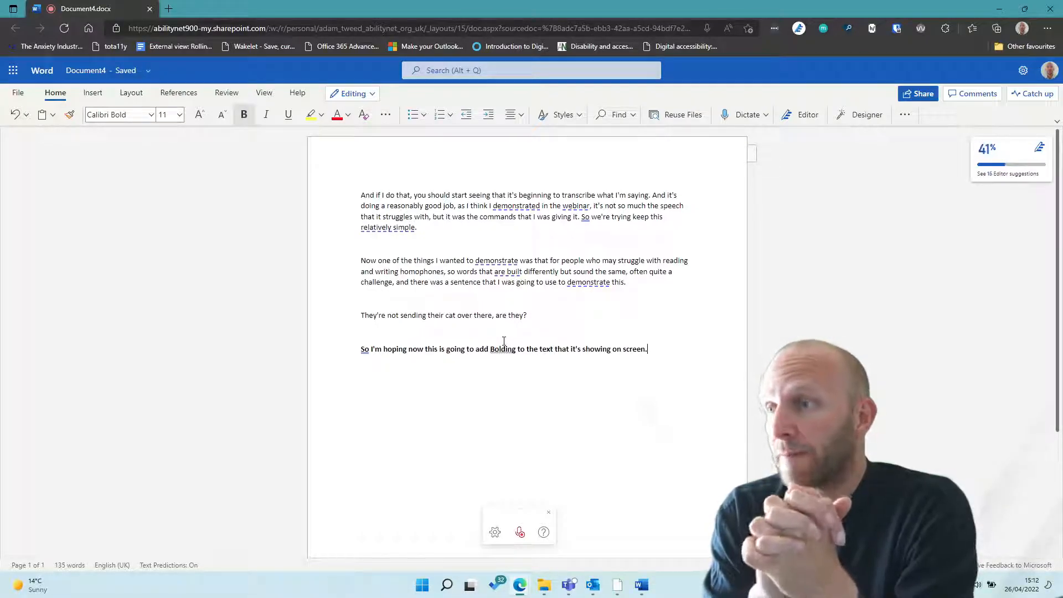
# Step: In a new paragraph, dictate "And that should now have turned it off. So I said toggle on and off."
pyautogui.press('enter')
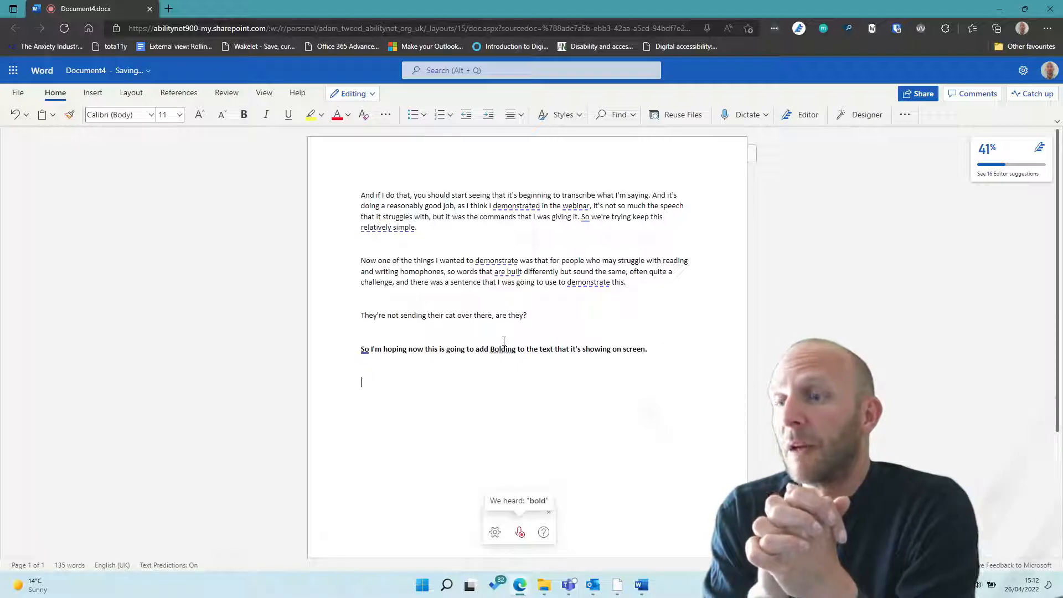
pyautogui.write('and that')
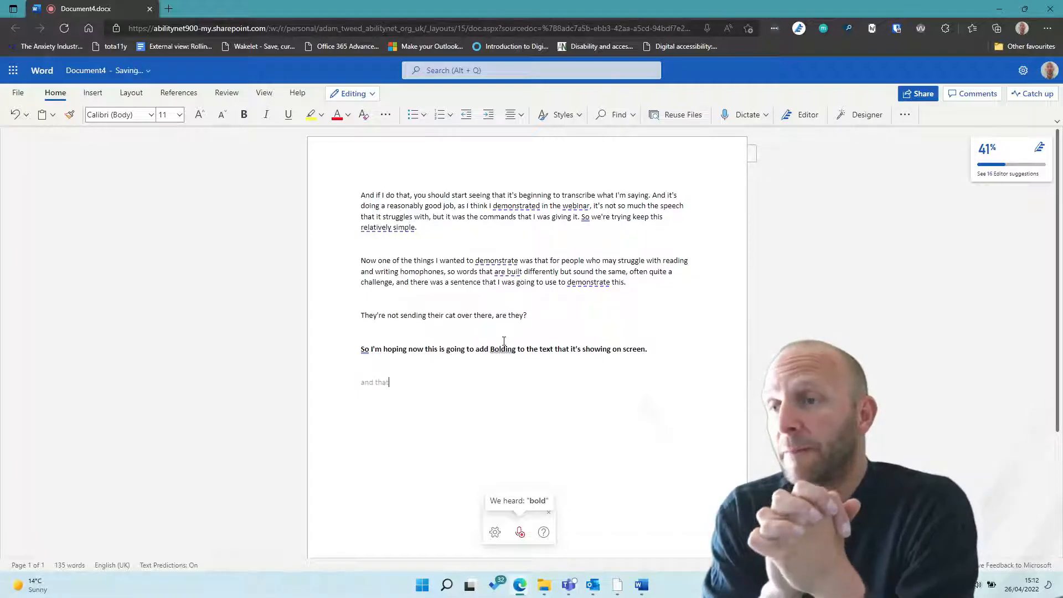
pyautogui.write('And that should now have turned it off.')
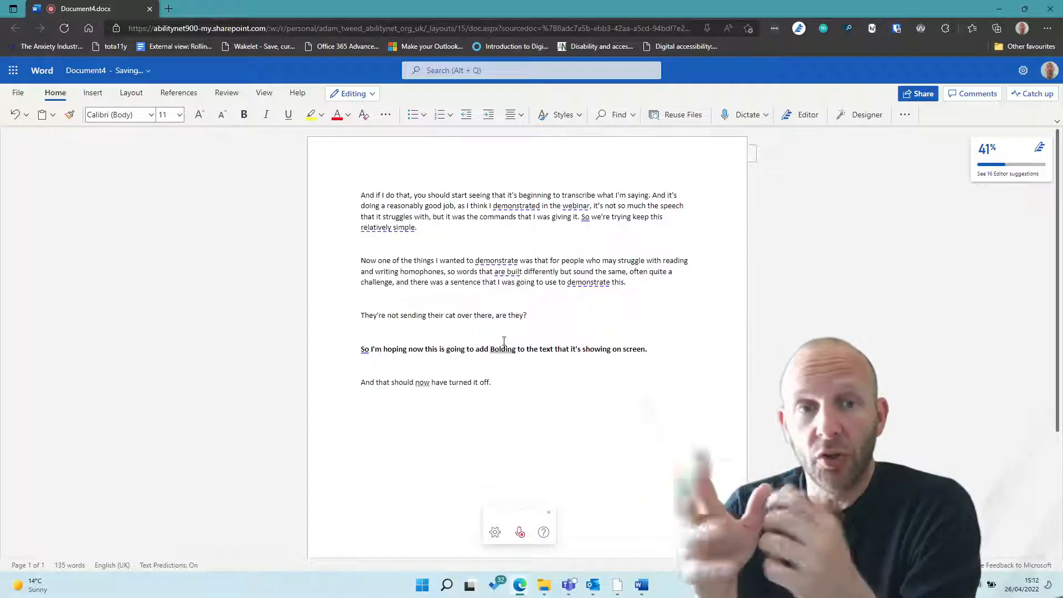
pyautogui.write('So I said toggle on and off.')
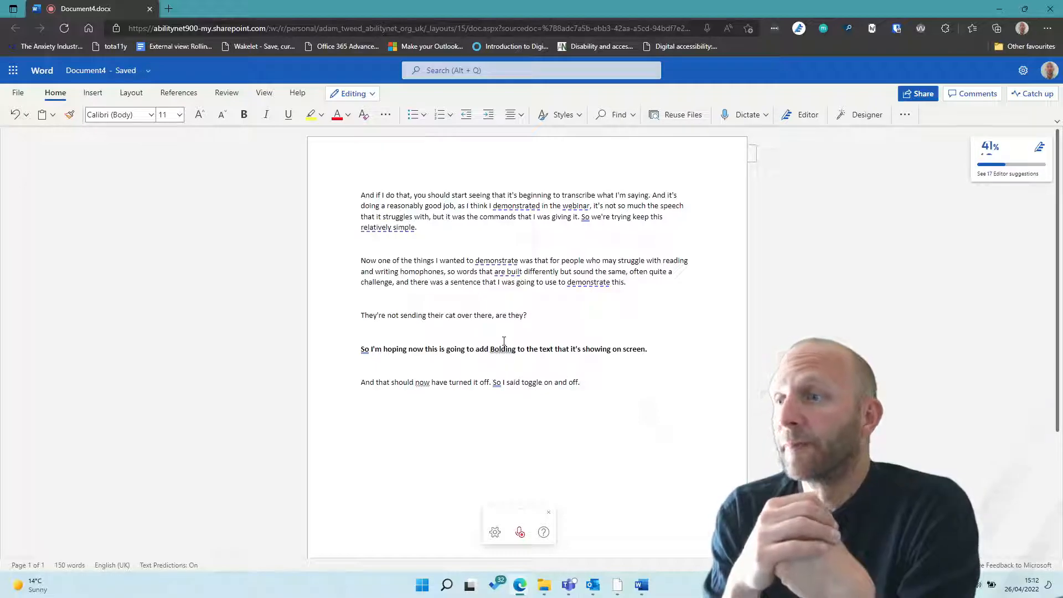
# Step: Turn on underline and dictate "And the same is true for formatting like underline."
pyautogui.click(287, 114)
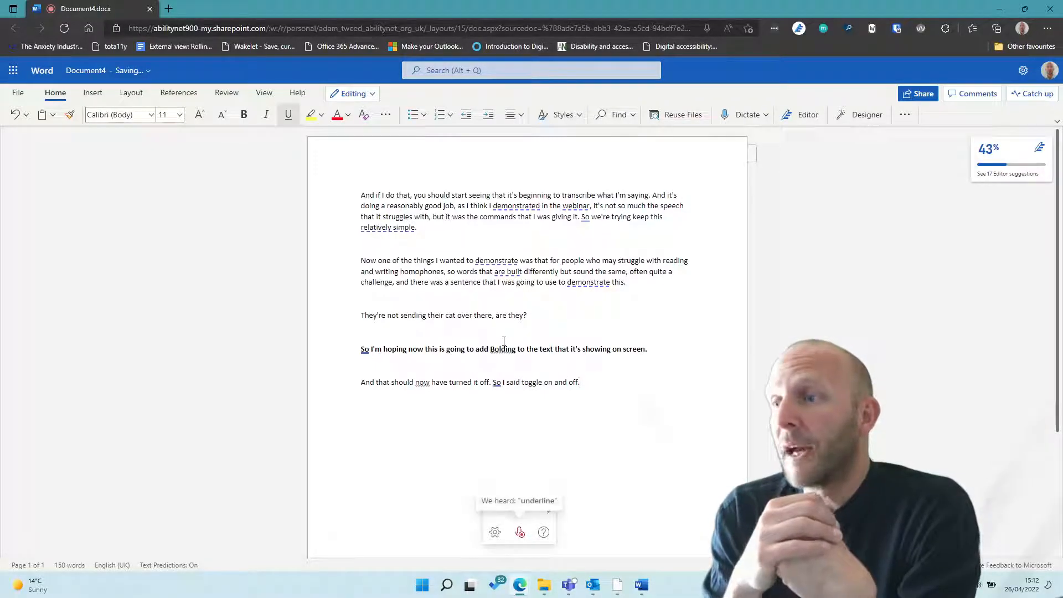
pyautogui.write('and the same')
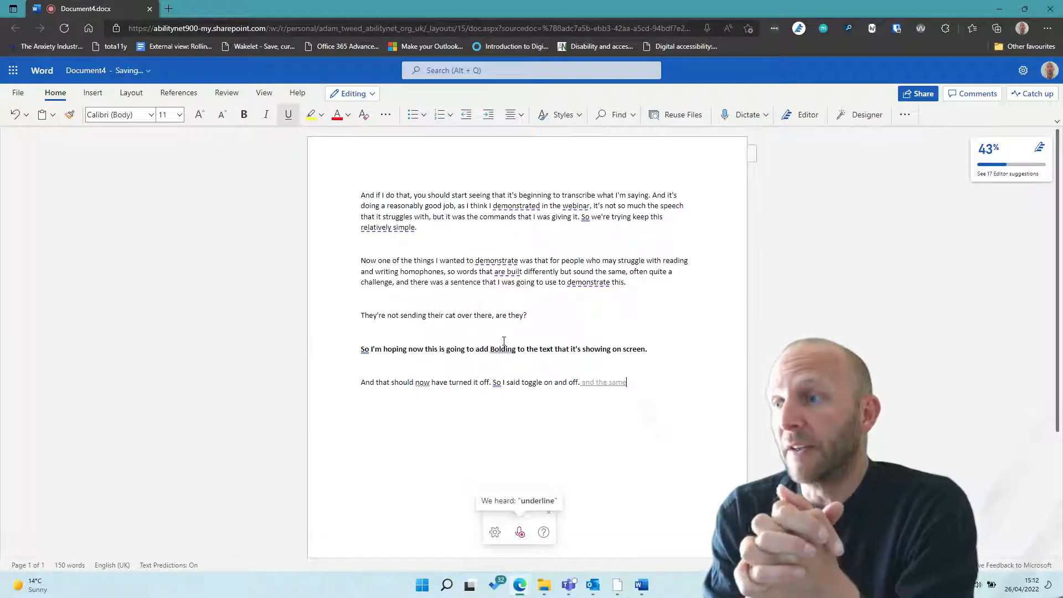
pyautogui.write('And the same is true for formatting like underline.')
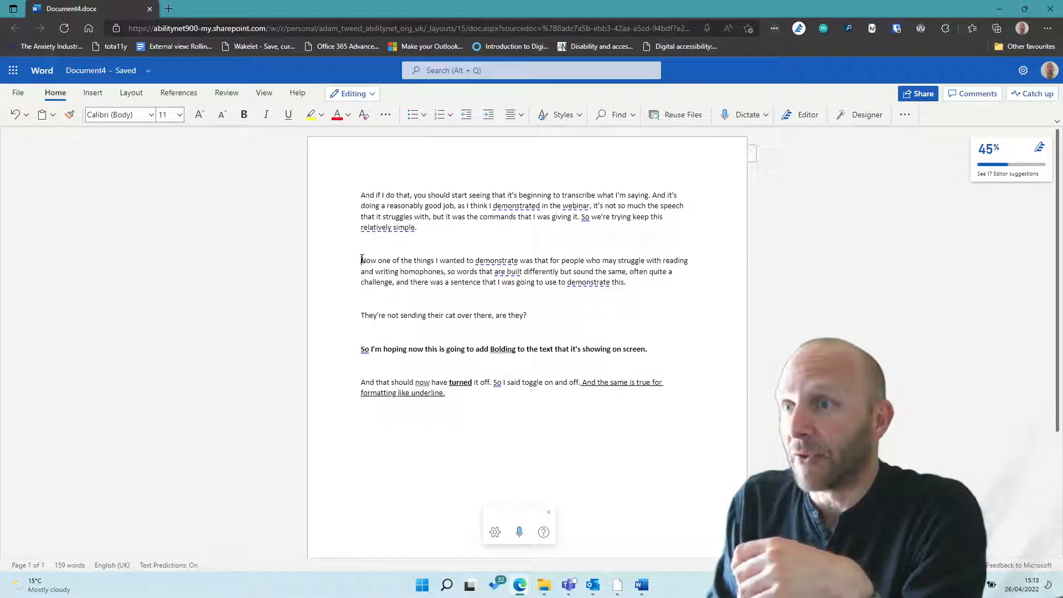
# Step: Select "Now one of the things I wanted to demonstrate" and add the comment "Look at this tomorrow."
pyautogui.moveTo(360, 259); pyautogui.dragTo(519, 259)
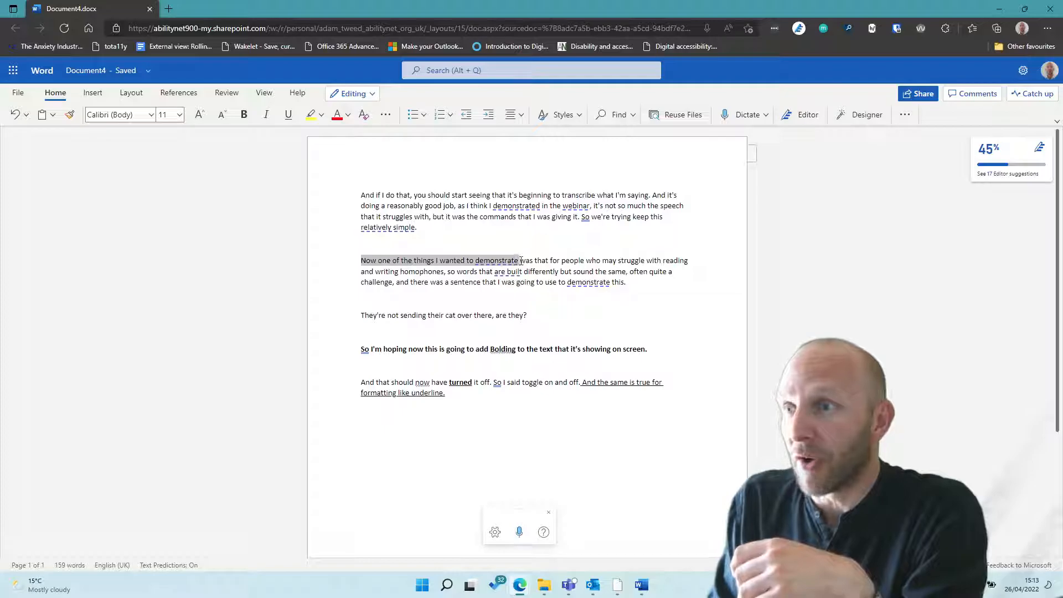
pyautogui.moveTo(519, 532)
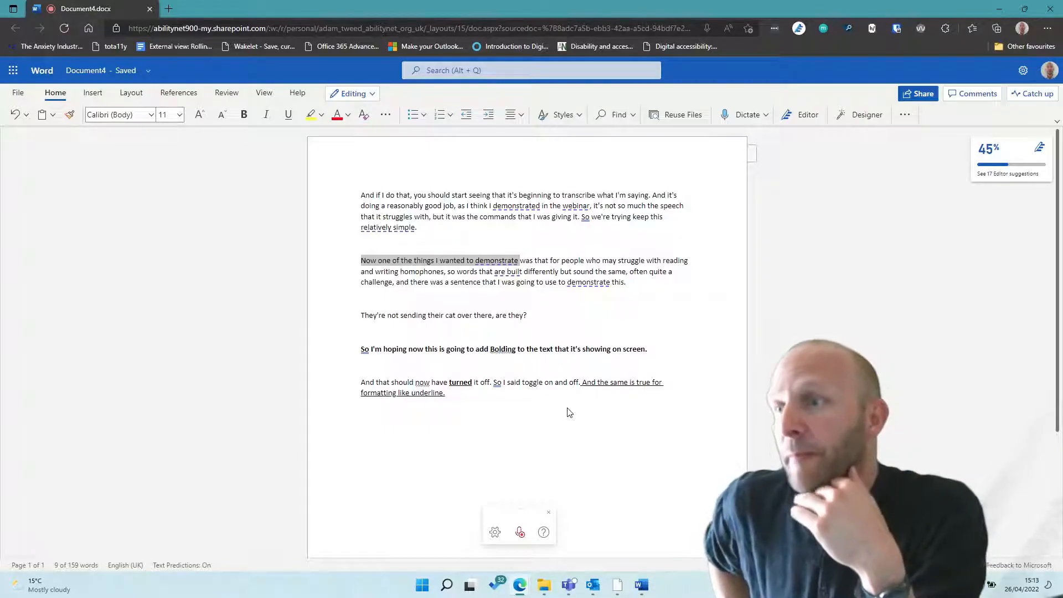
pyautogui.click(519, 532)
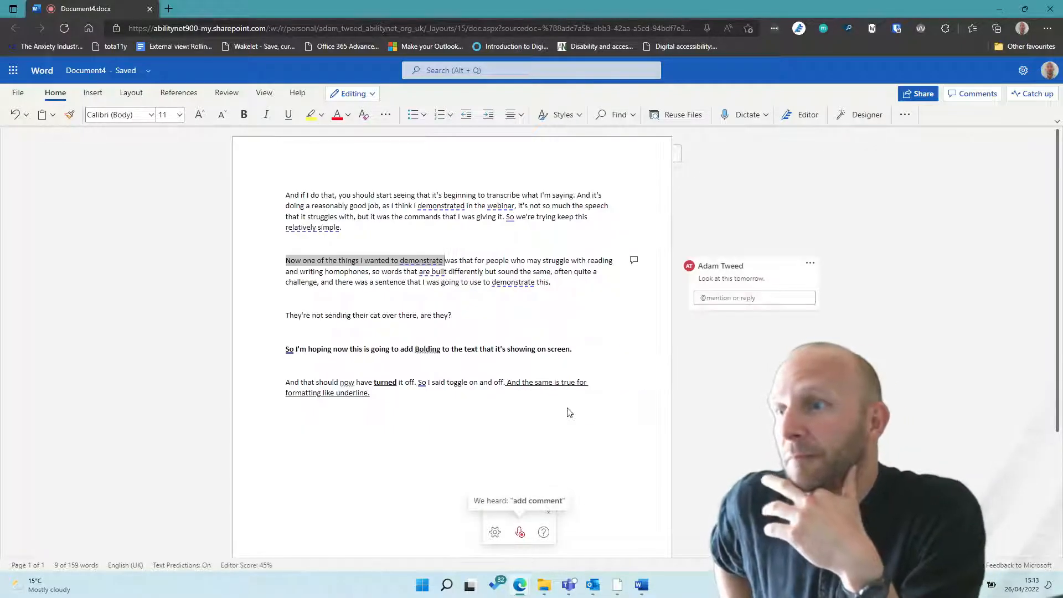